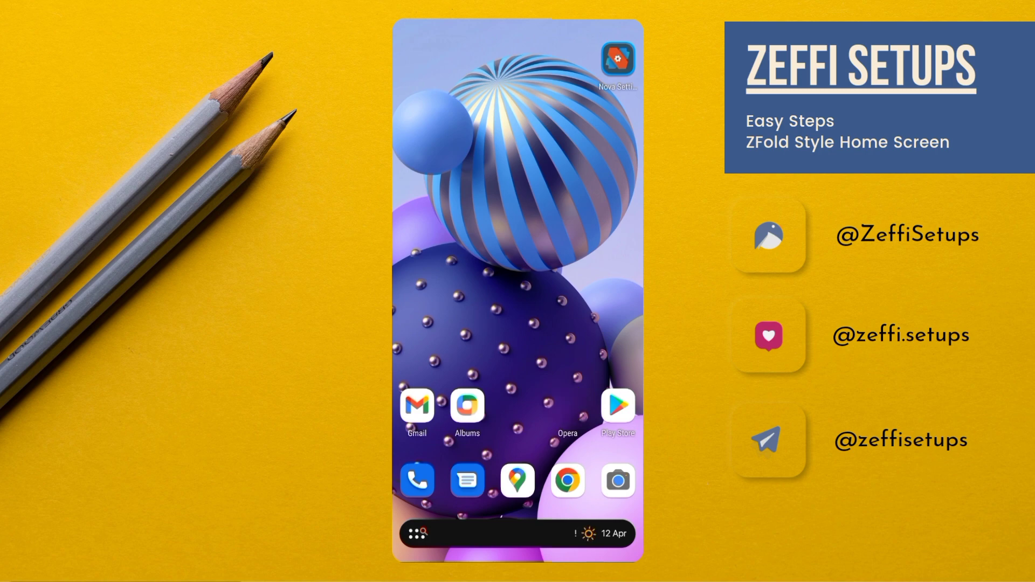
# Download the Samsung Galaxy ZFold backup files from zeffisetups.com's Backup Files list
pyautogui.click(566, 480)
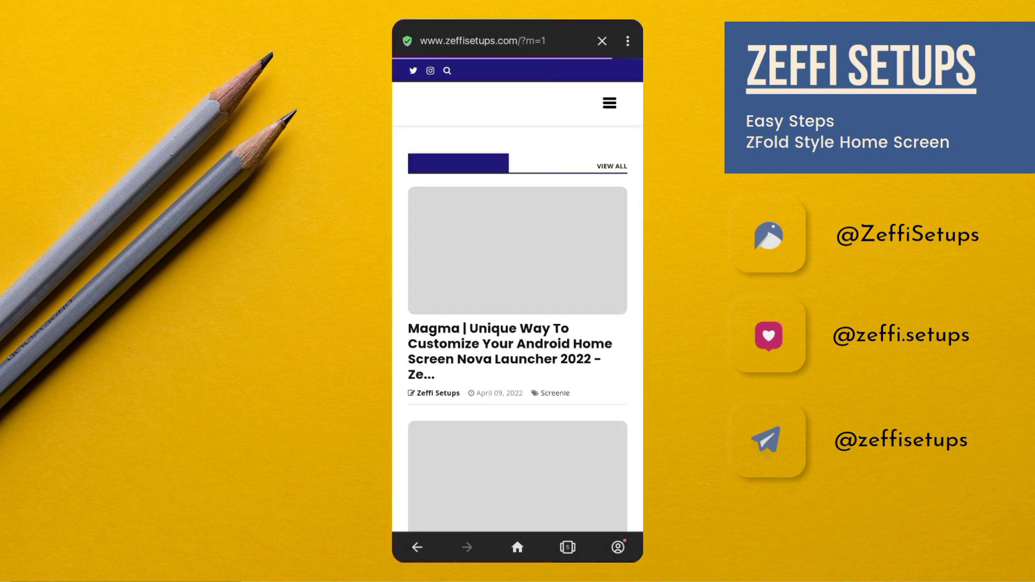
pyautogui.scroll(-3)
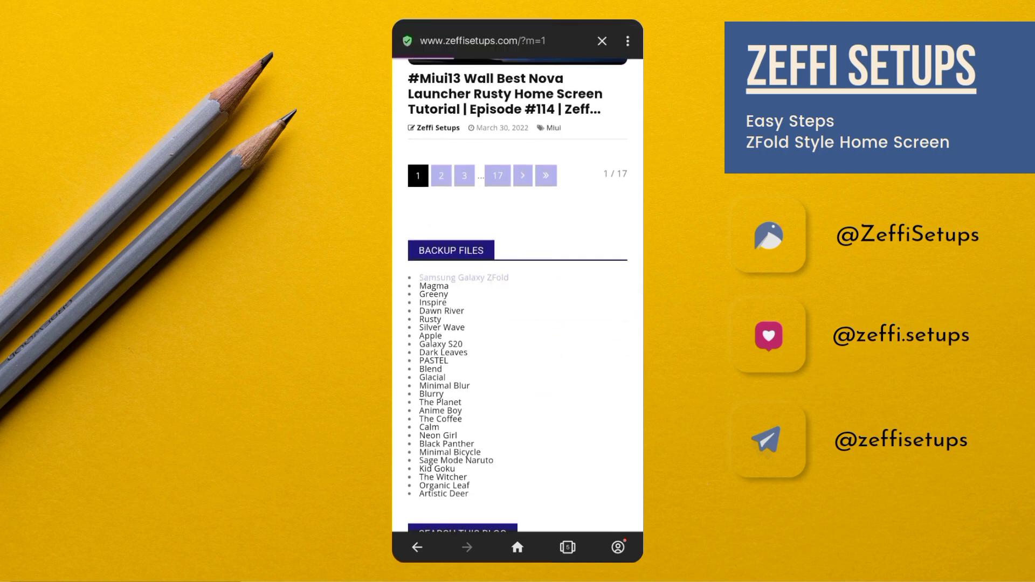
pyautogui.click(464, 277)
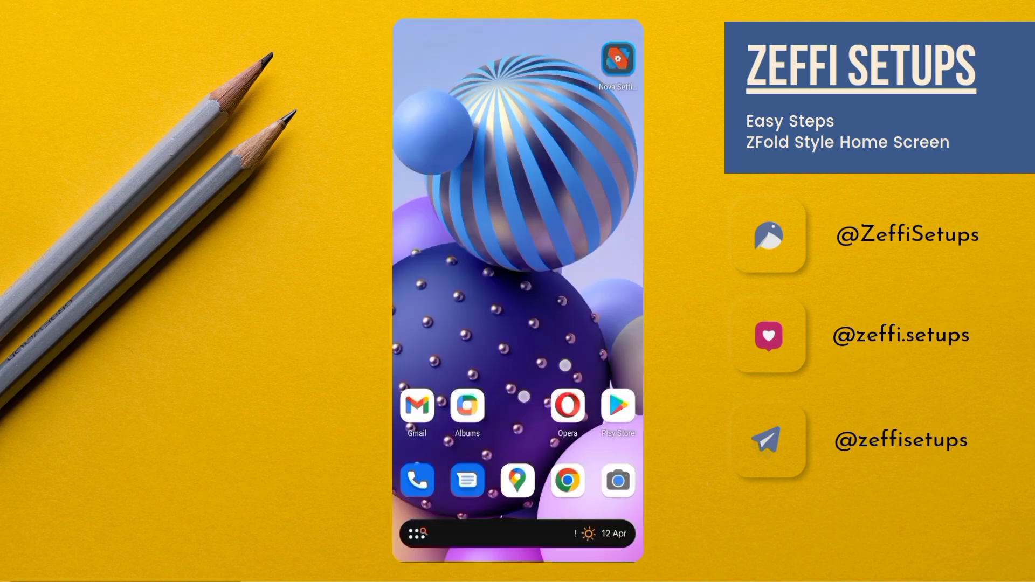
# Launch ZArchiver via search 'za' and extract ZFold.zip in the Download folder
pyautogui.write('za')
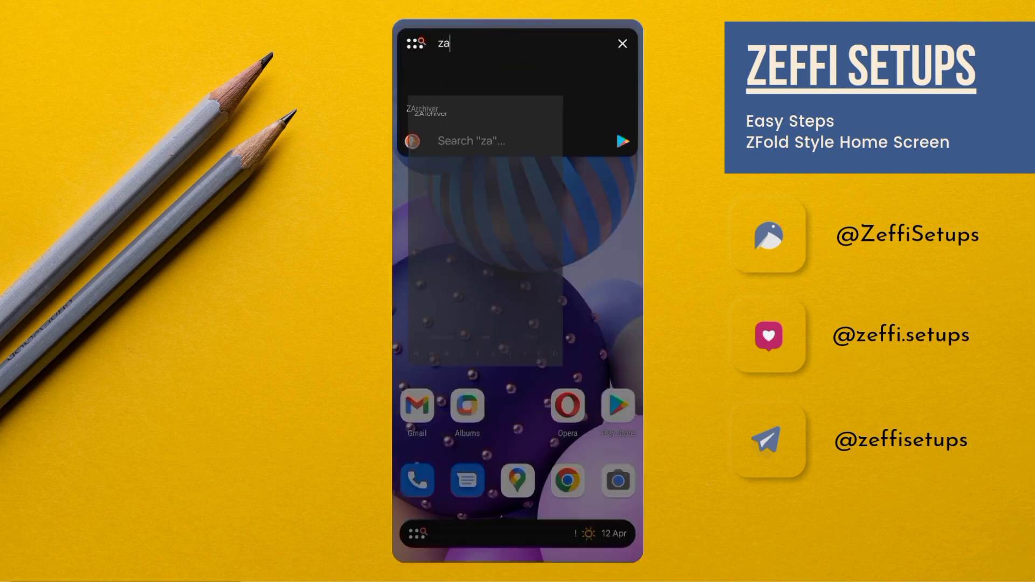
pyautogui.click(427, 110)
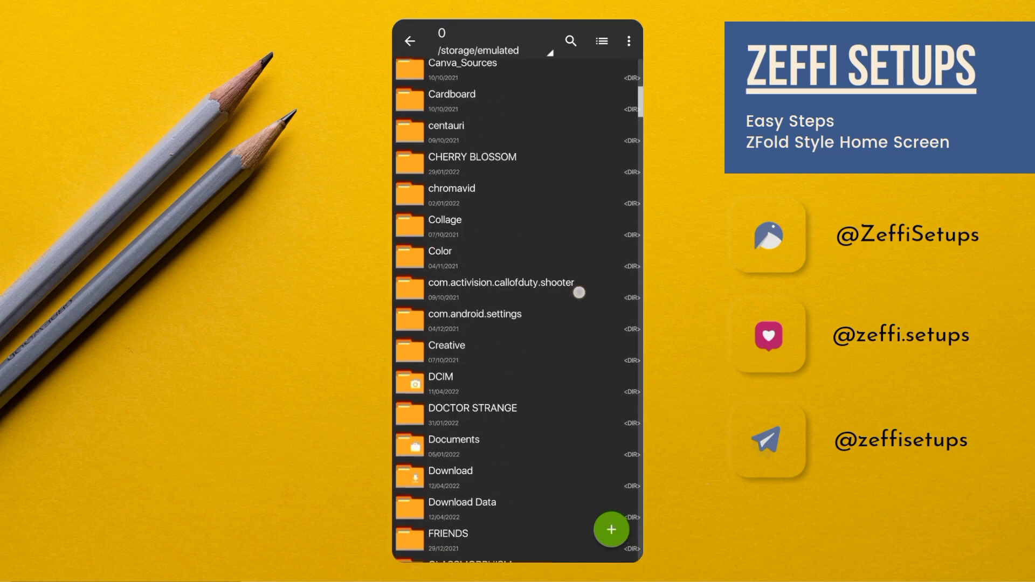
pyautogui.click(450, 471)
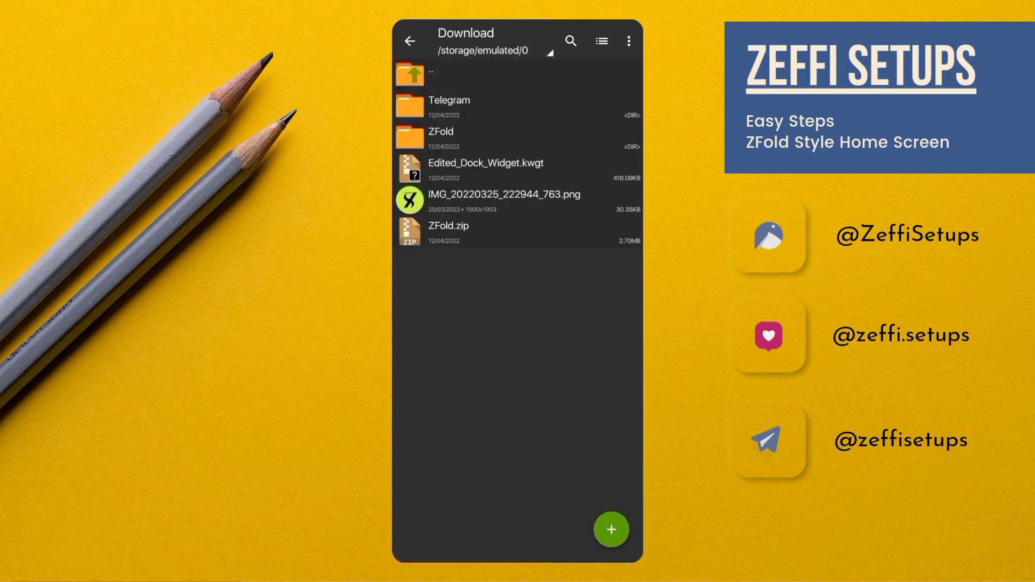
pyautogui.click(440, 138)
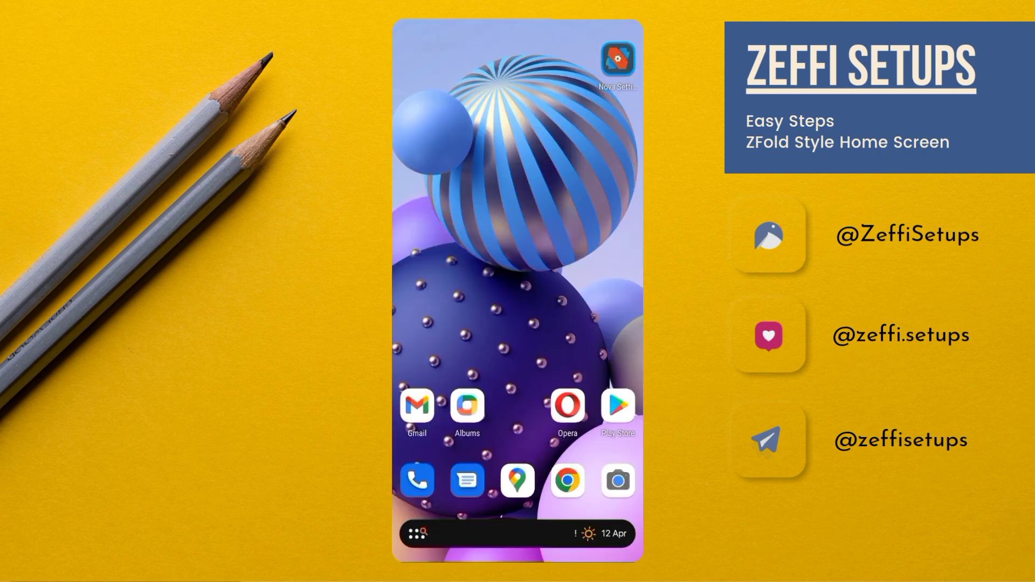
# Restore the ZFold Nova backup, confirming overwrite of the current layout
pyautogui.click(615, 56)
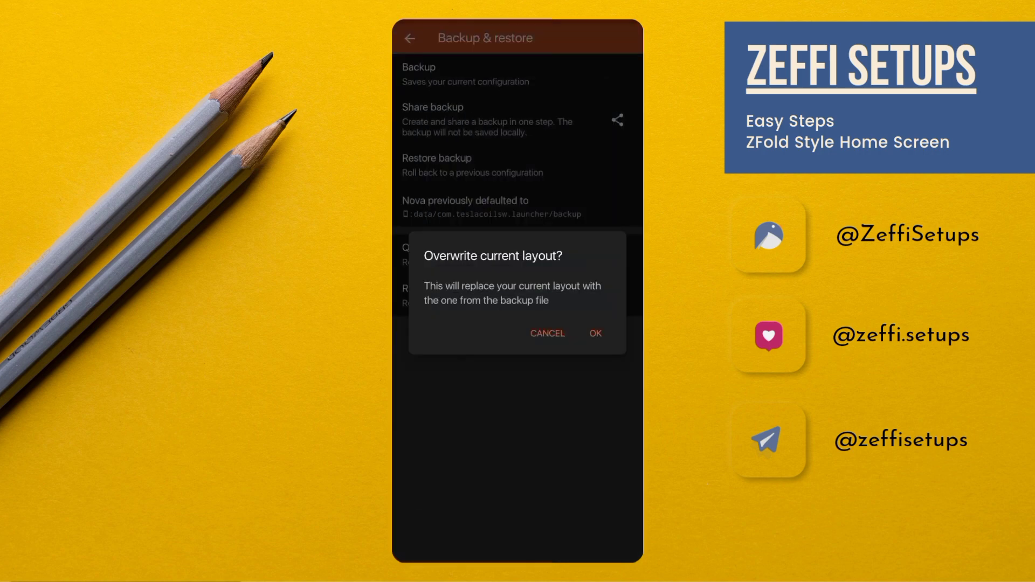
pyautogui.click(592, 333)
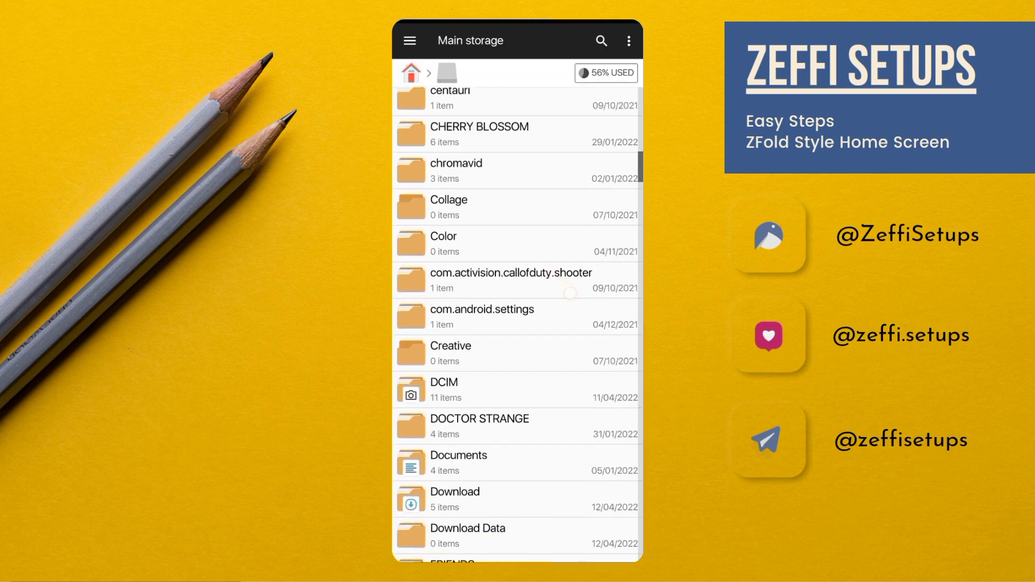
# Apply the flower image from Download > ZFold as the home screen wallpaper
pyautogui.click(455, 499)
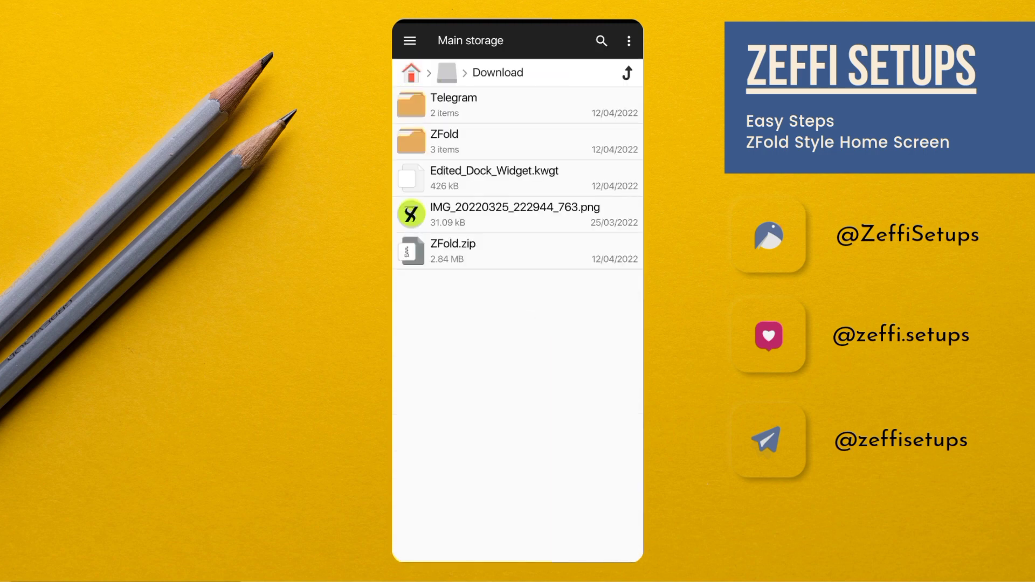
pyautogui.click(514, 212)
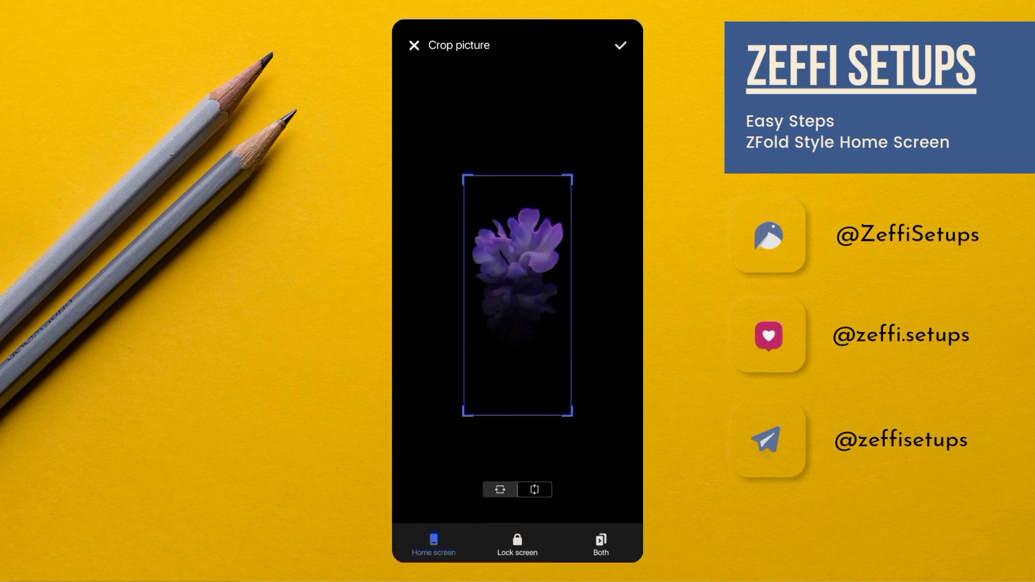
pyautogui.click(618, 45)
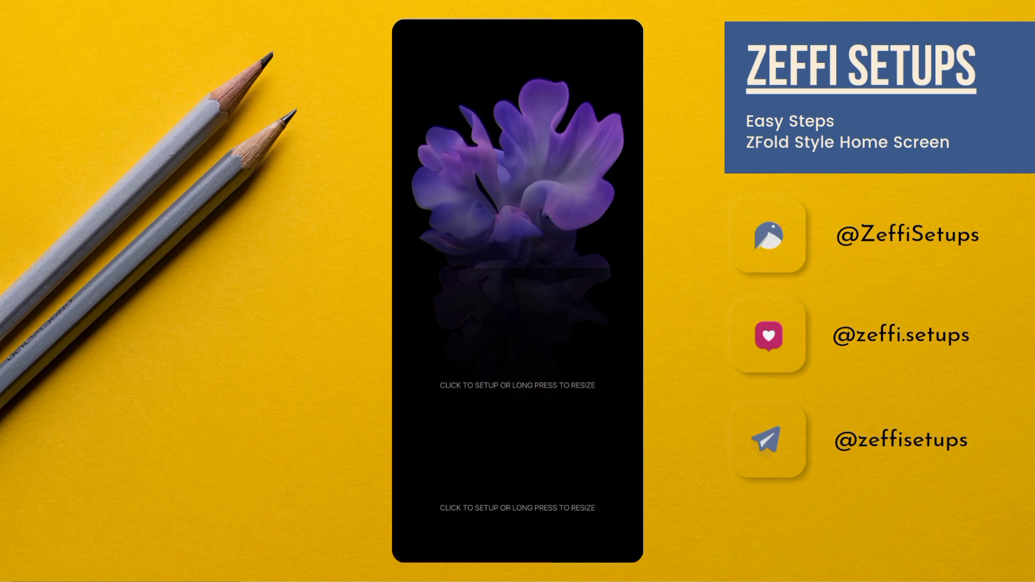
# Search the KWGT library from the blank widget and load the Apr date preset
pyautogui.click(516, 384)
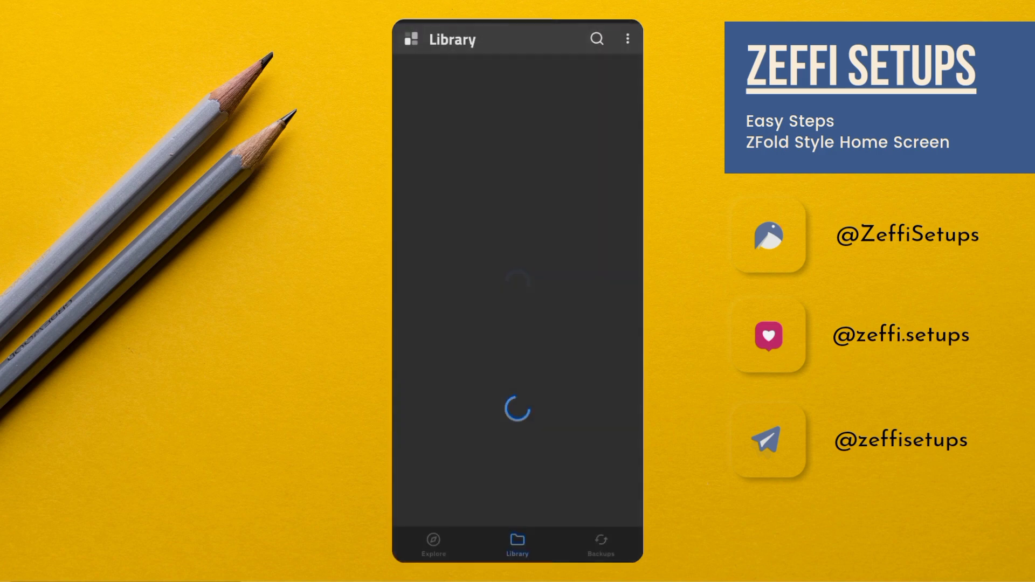
pyautogui.click(595, 39)
pyautogui.write('009')
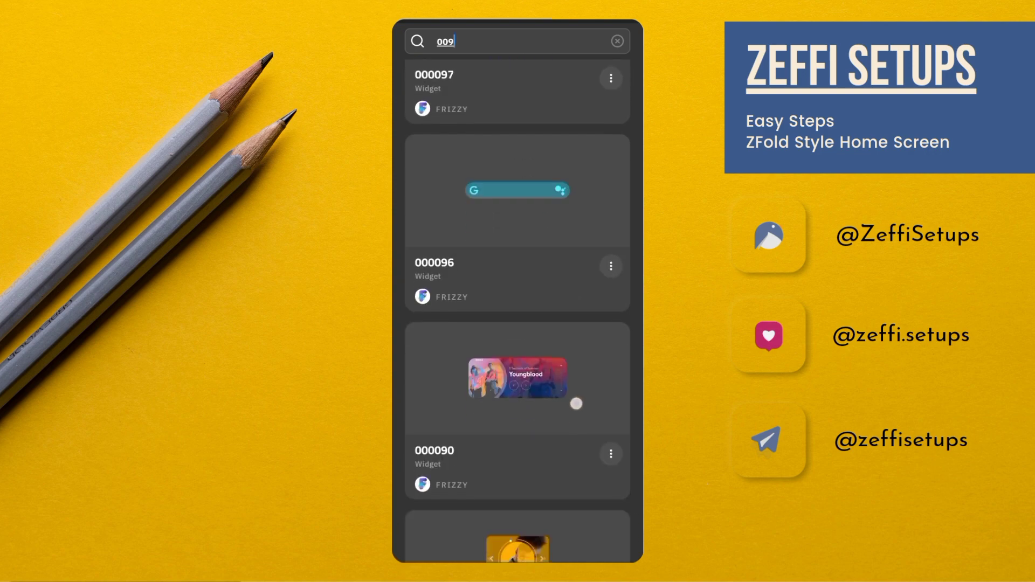
pyautogui.scroll(-3)
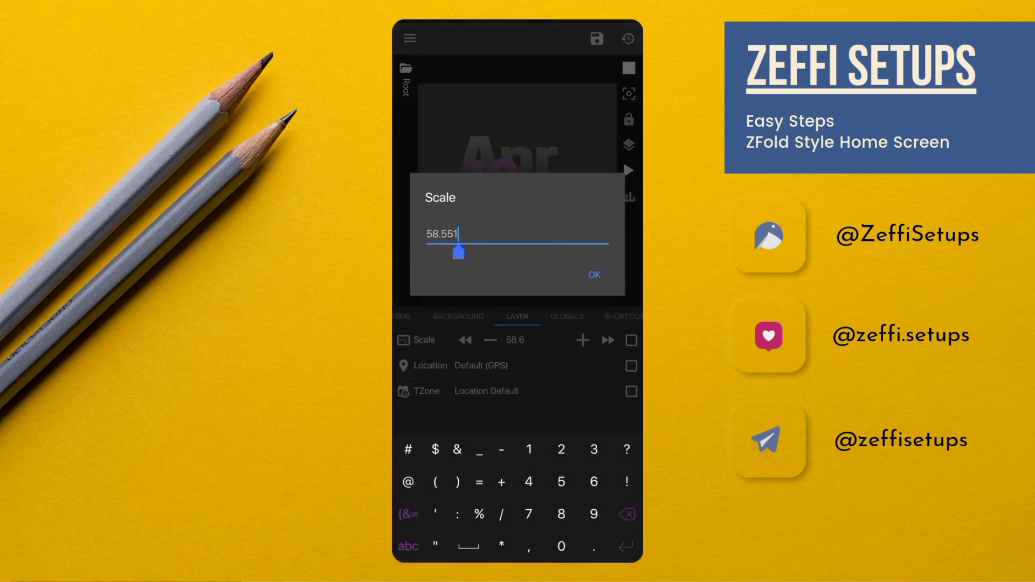
# Set the widget layer scale to 90
pyautogui.write('90')
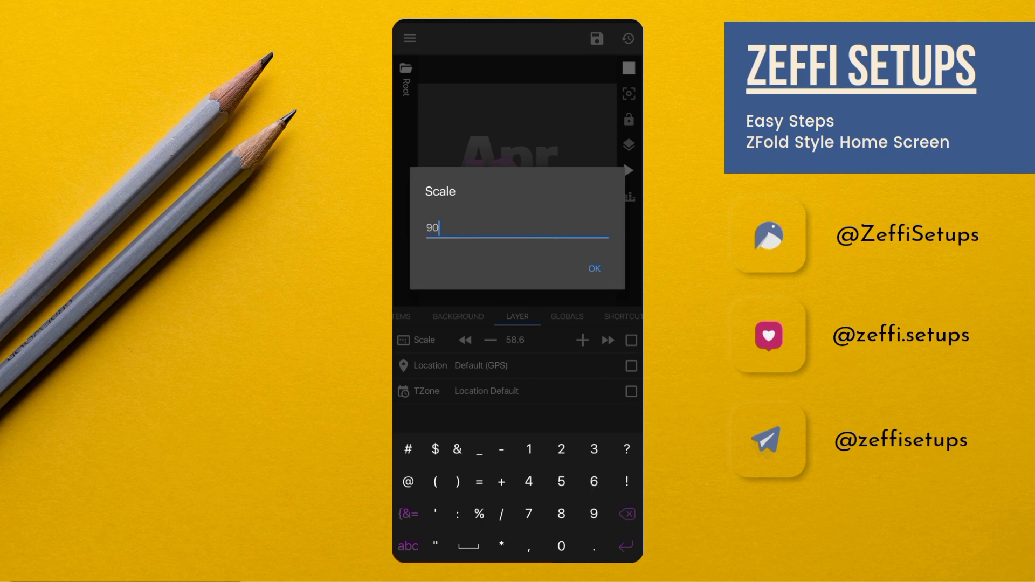
pyautogui.click(591, 269)
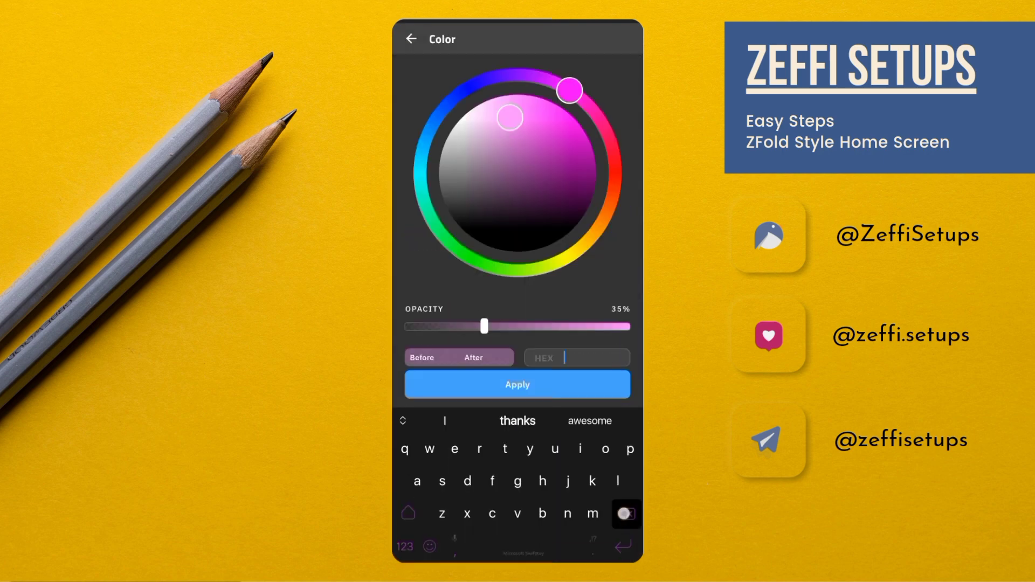
# Apply the semi-transparent purple colour #8D966BC6 to the widget
pyautogui.write('#8D9')
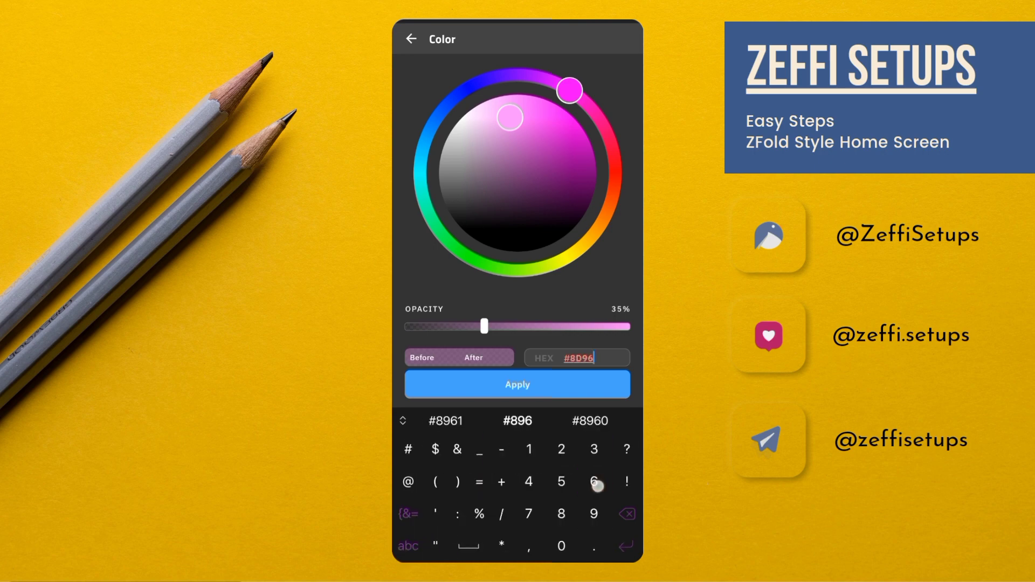
pyautogui.write('6BC6')
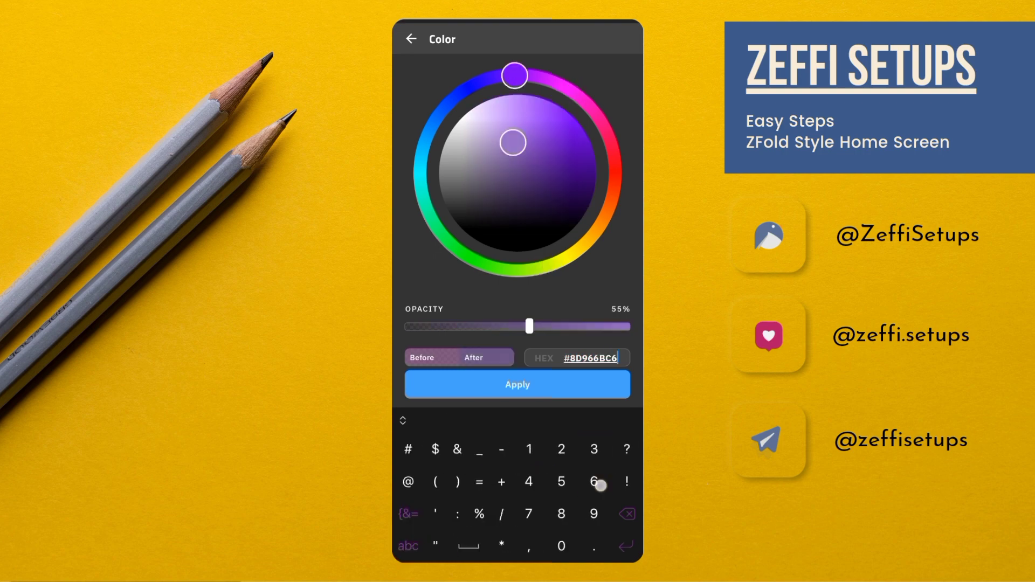
pyautogui.click(516, 383)
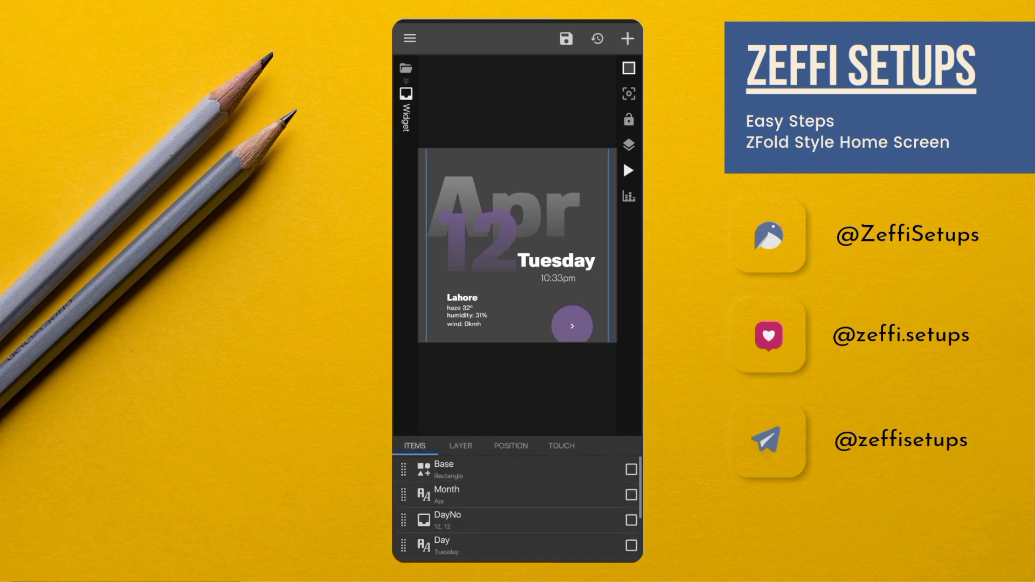
# Edit the Weather wind text formula to read 'battery:' followed by the battery level
pyautogui.scroll(-3)
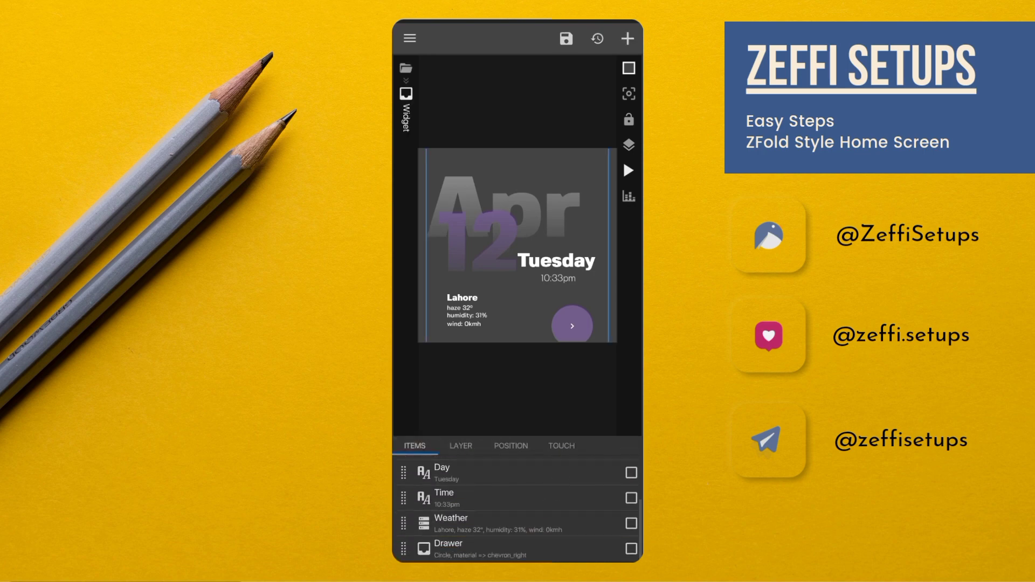
pyautogui.click(464, 323)
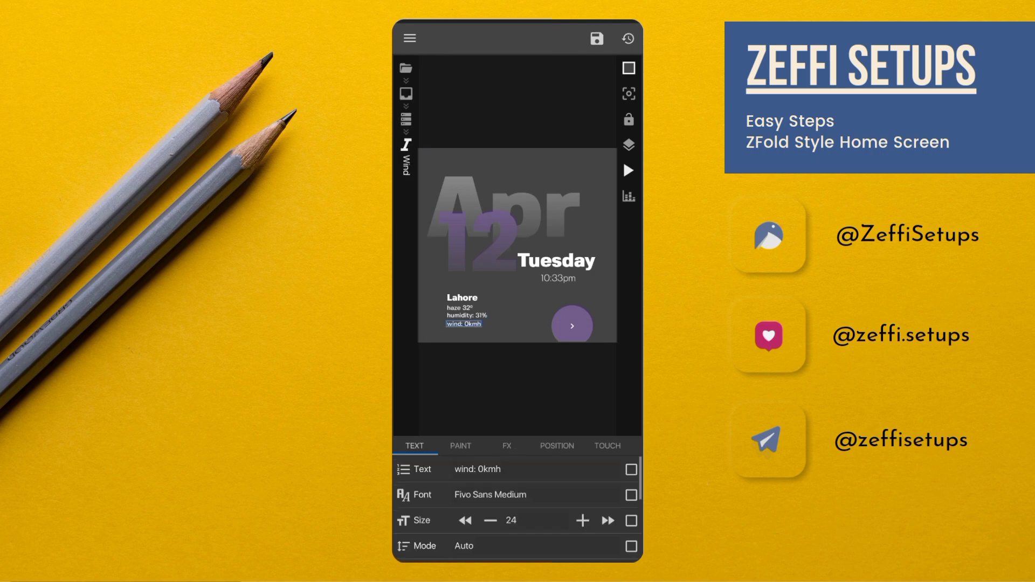
pyautogui.click(491, 469)
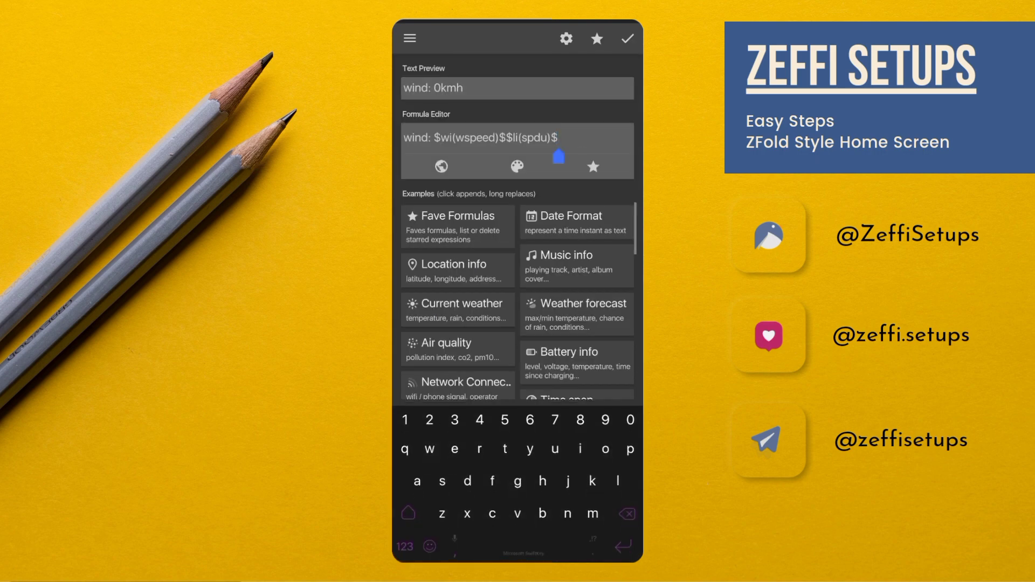
pyautogui.click(624, 514)
pyautogui.write('b')
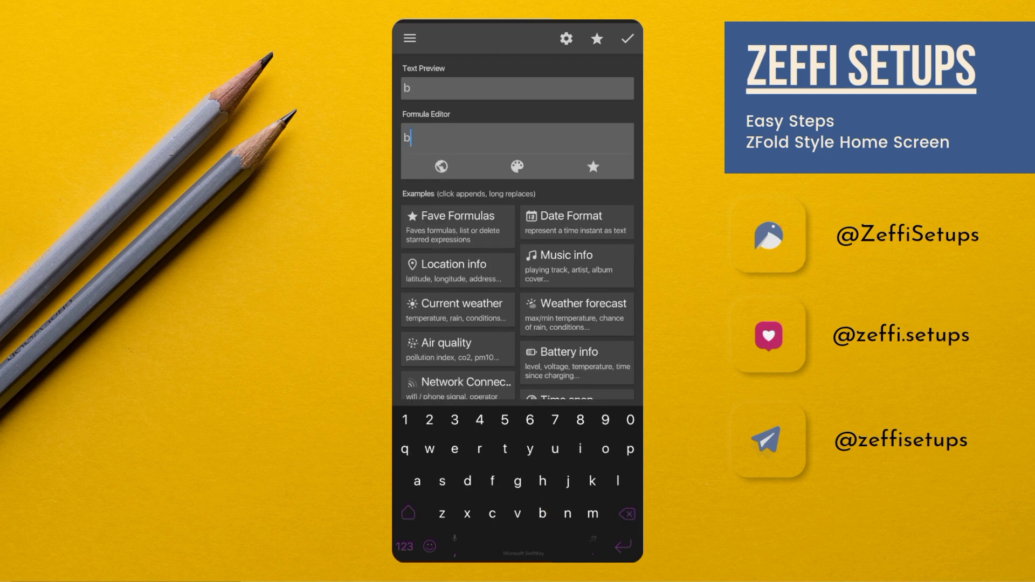
pyautogui.write('attery')
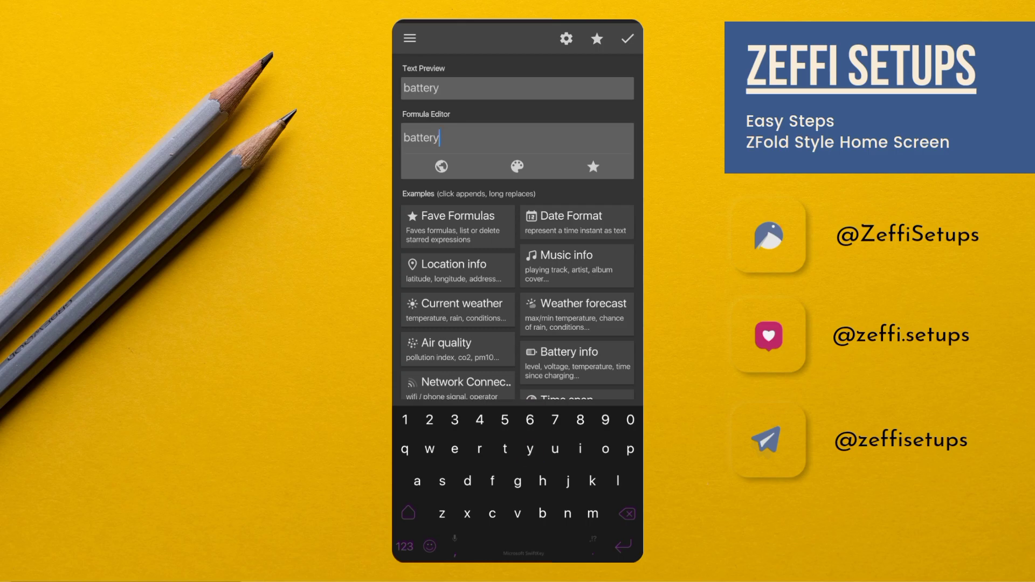
pyautogui.click(405, 545)
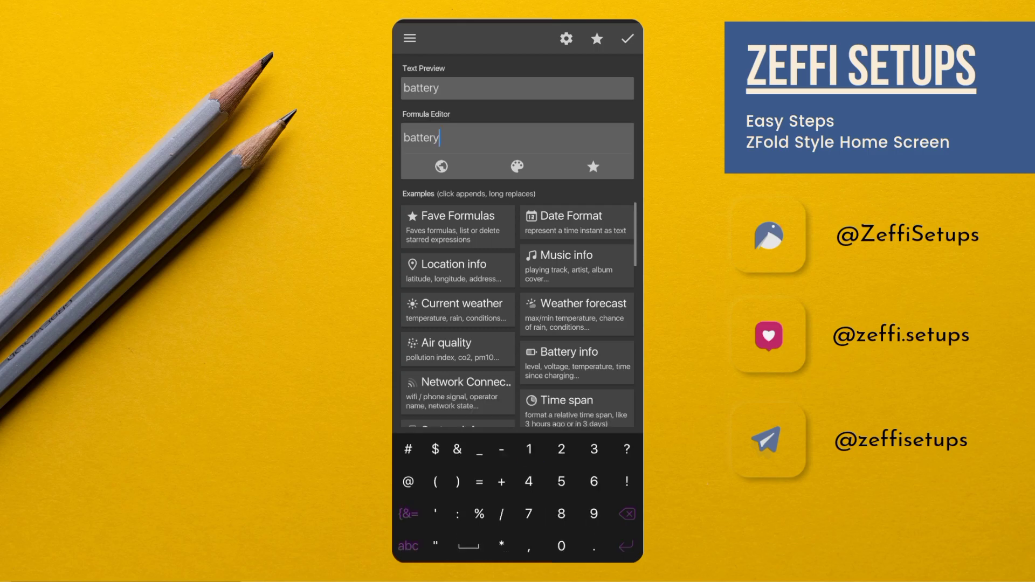
pyautogui.write(':')
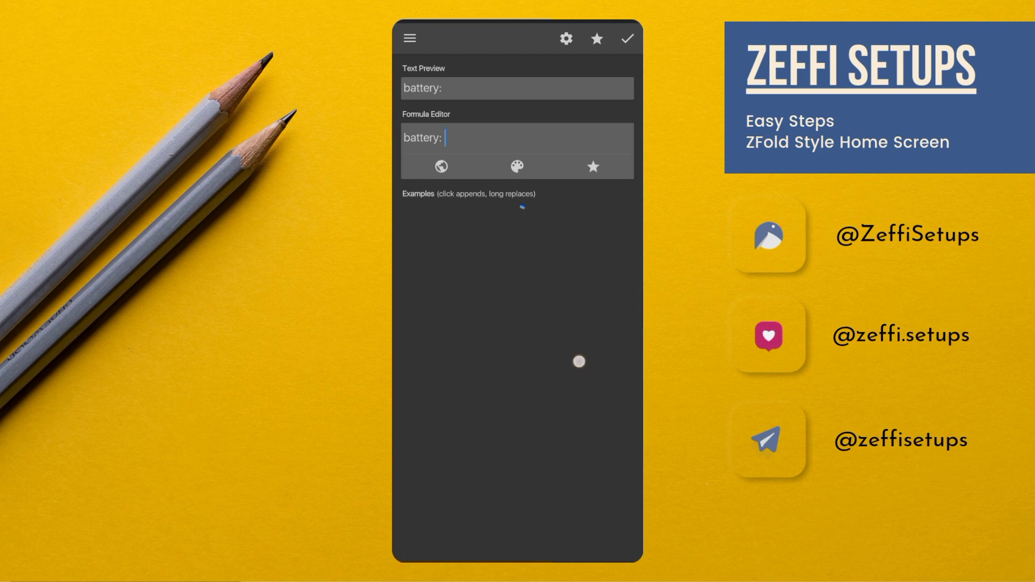
pyautogui.click(624, 38)
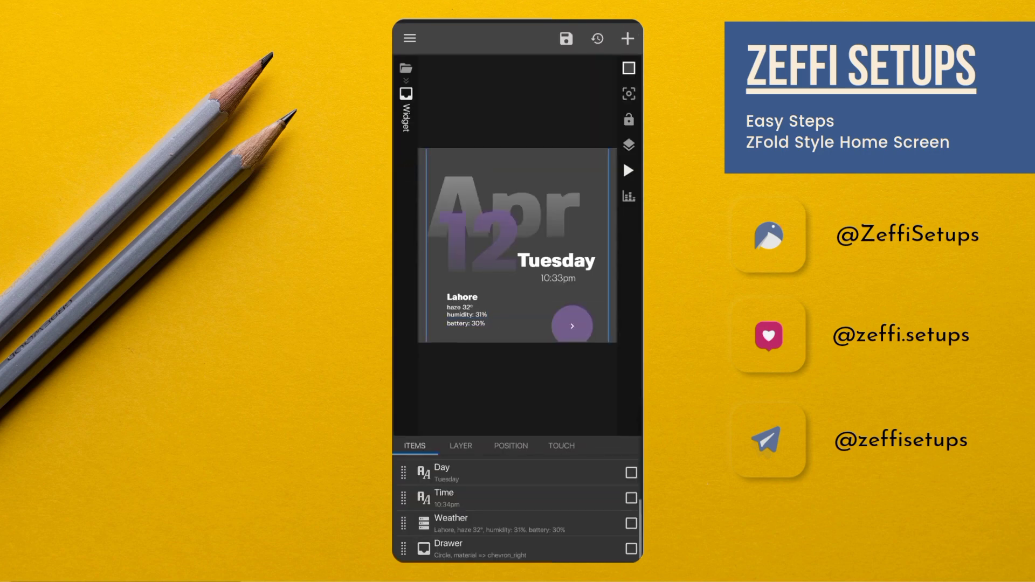
# Change the arrow's circle shape to a Square with a rounded corner radius
pyautogui.click(447, 547)
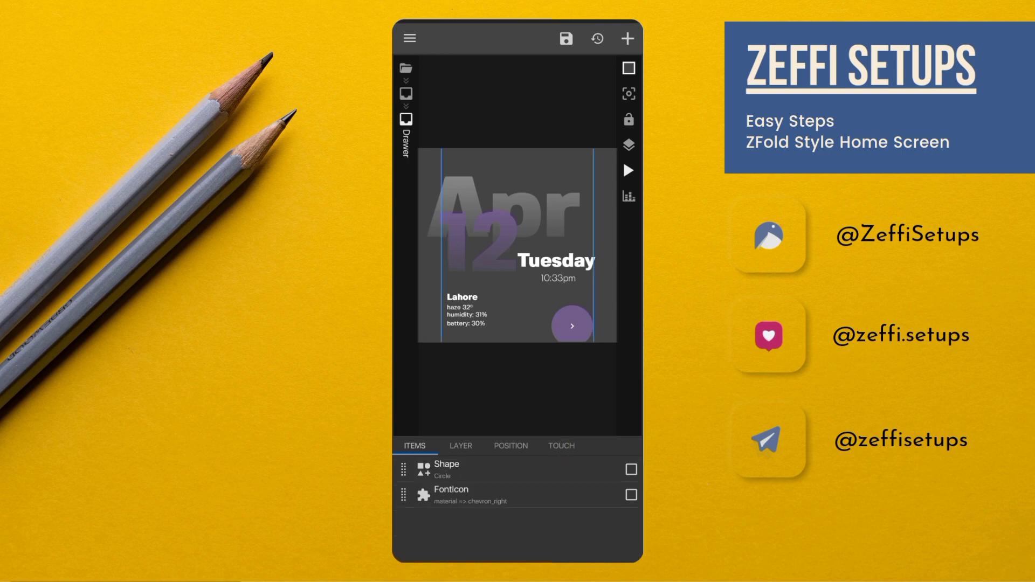
pyautogui.click(446, 464)
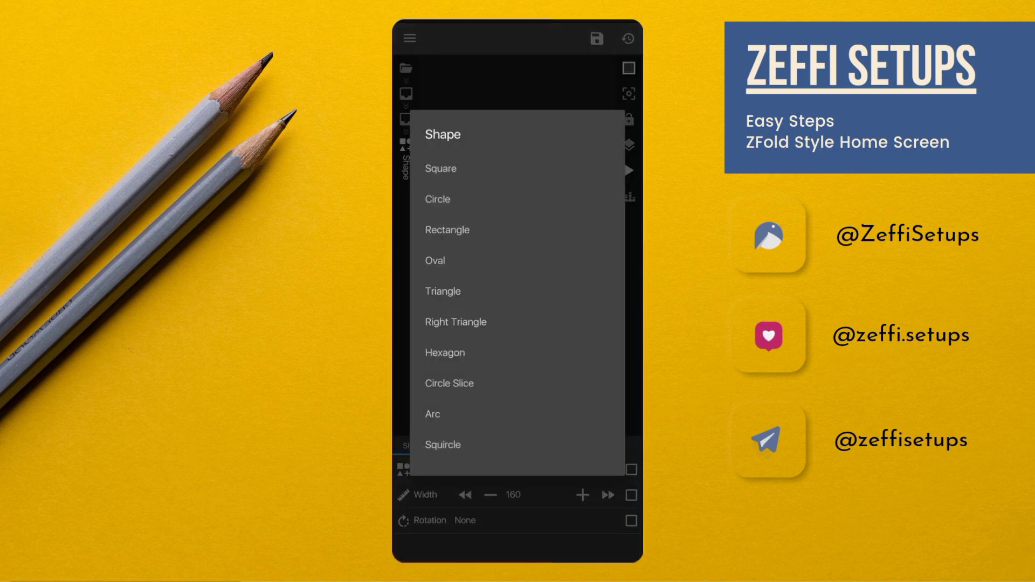
pyautogui.click(440, 169)
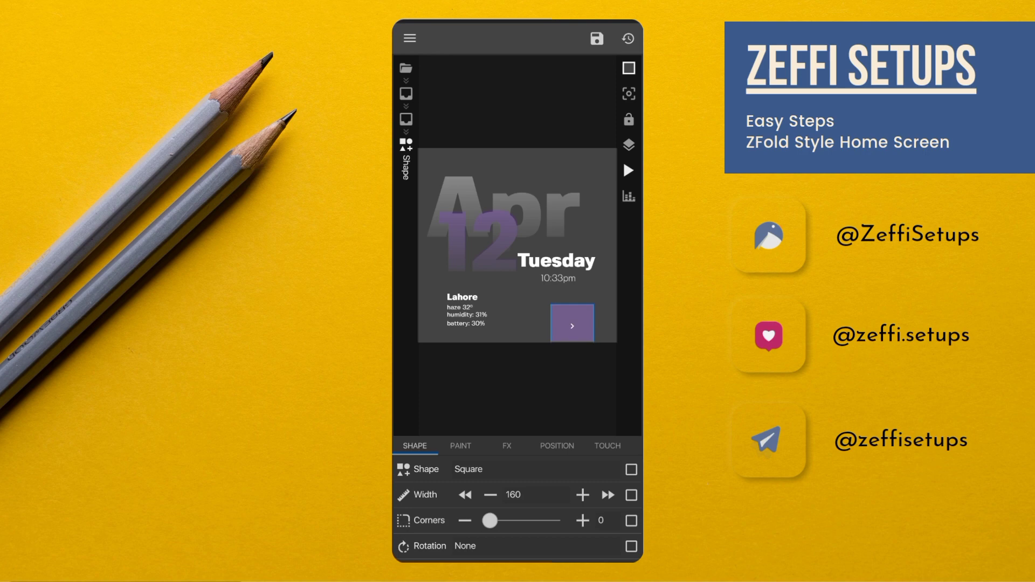
pyautogui.click(599, 519)
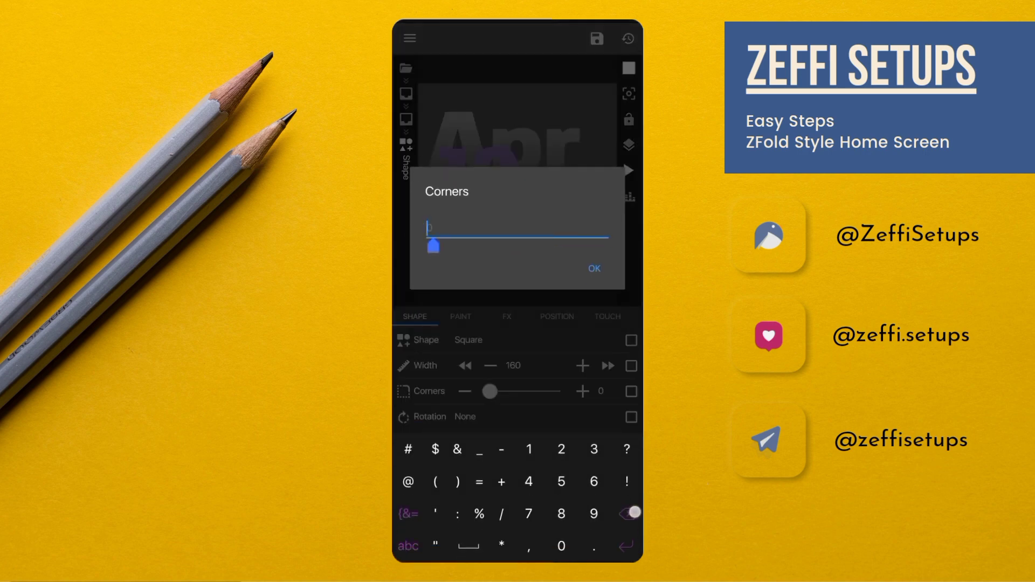
pyautogui.click(592, 269)
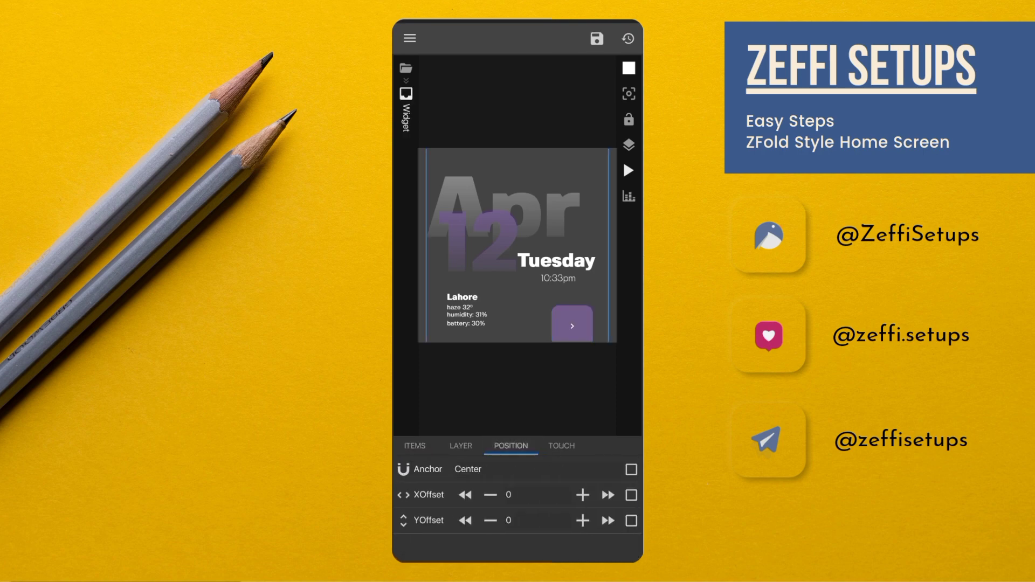
# Set a YOffset moving the widget contents higher
pyautogui.click(507, 519)
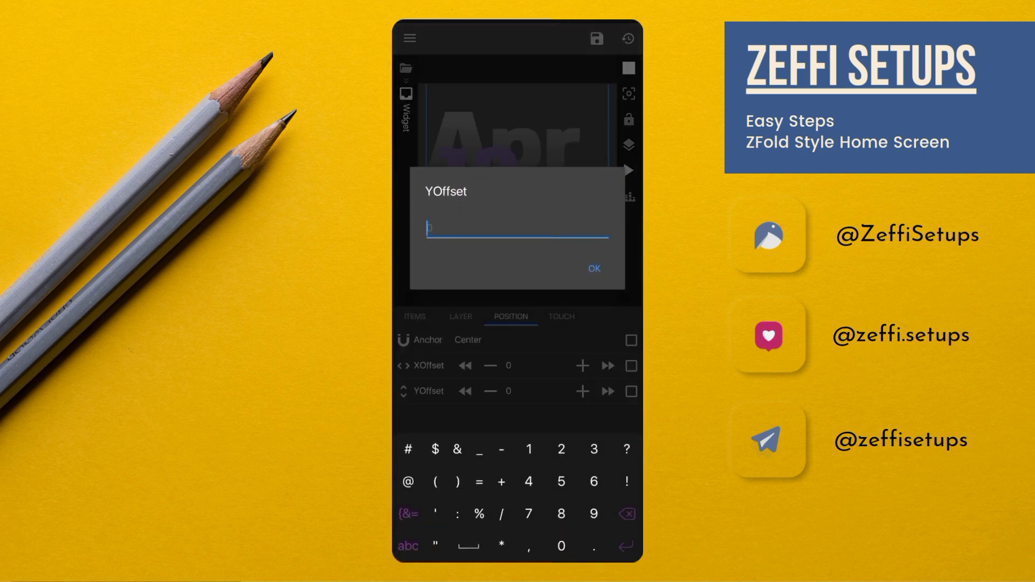
pyautogui.click(591, 268)
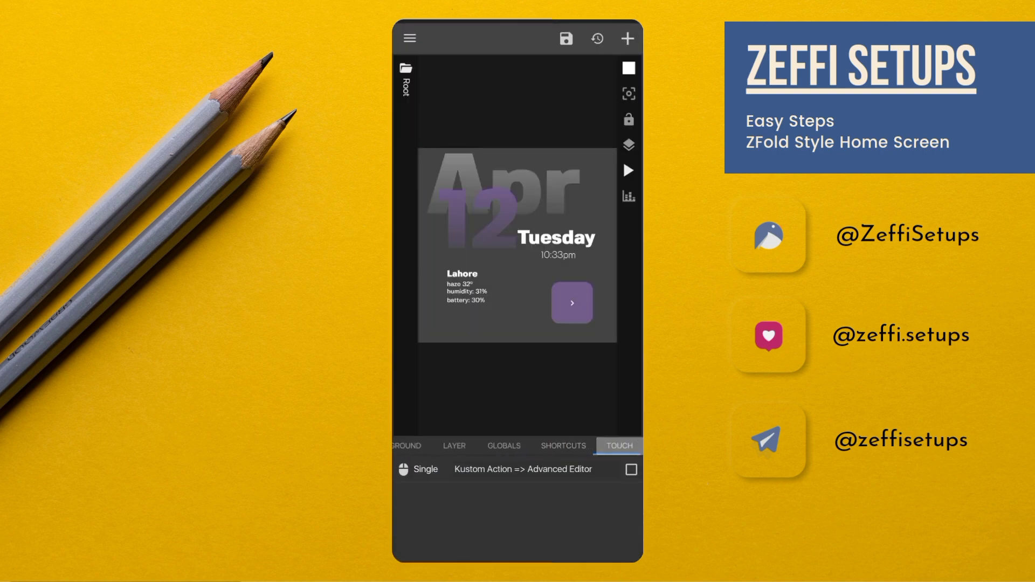
# Choose the widget's tap action from the Root Touch action list
pyautogui.click(522, 468)
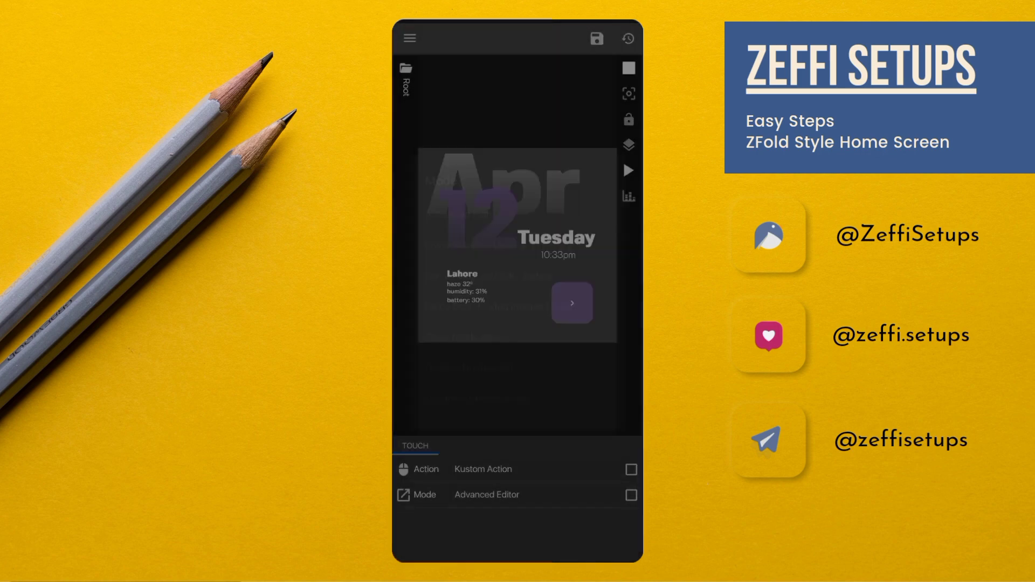
pyautogui.click(483, 469)
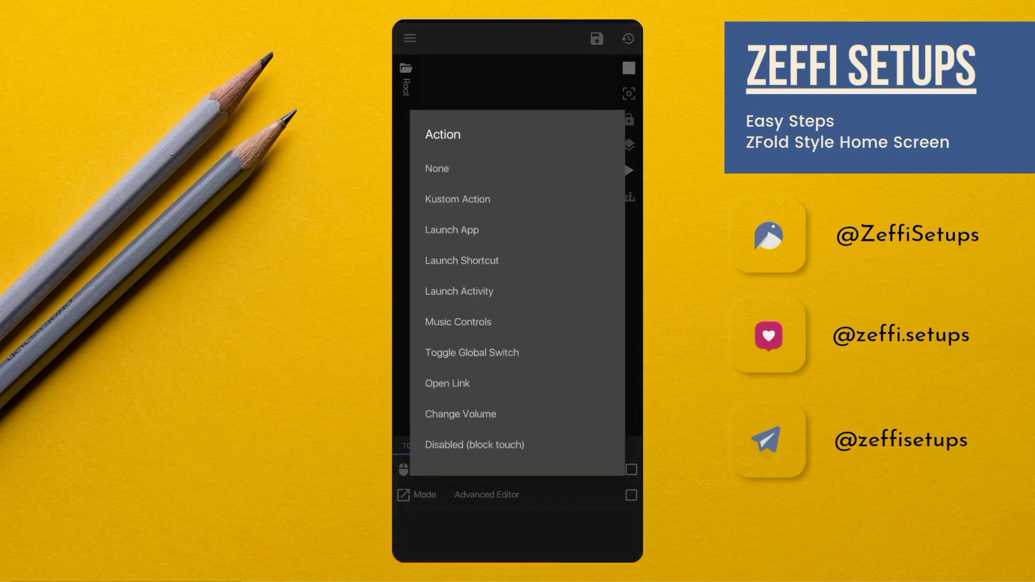
pyautogui.click(474, 444)
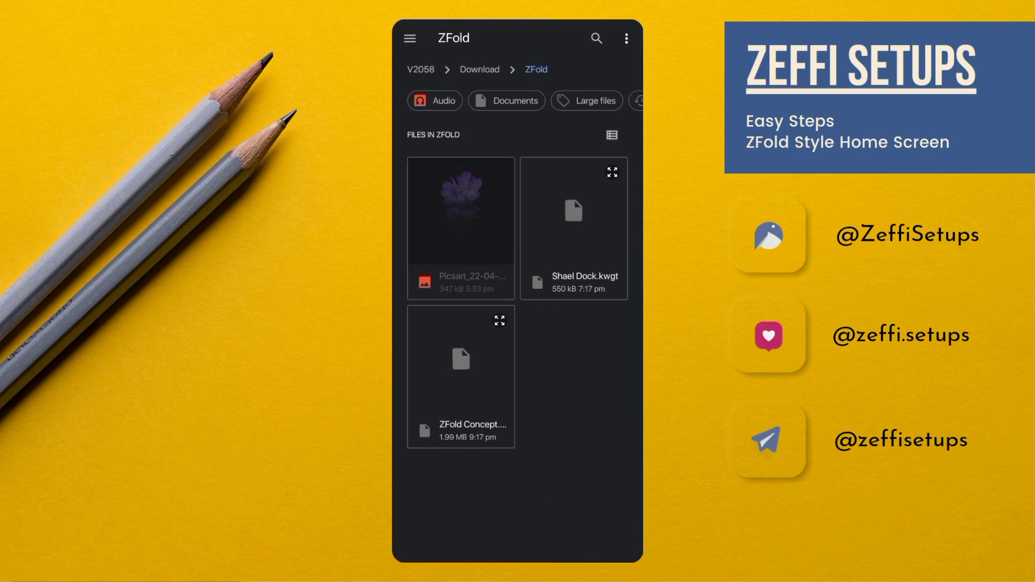
# Load Shael Dock.kwgt into KWGT as the Edited dock widget
pyautogui.click(516, 541)
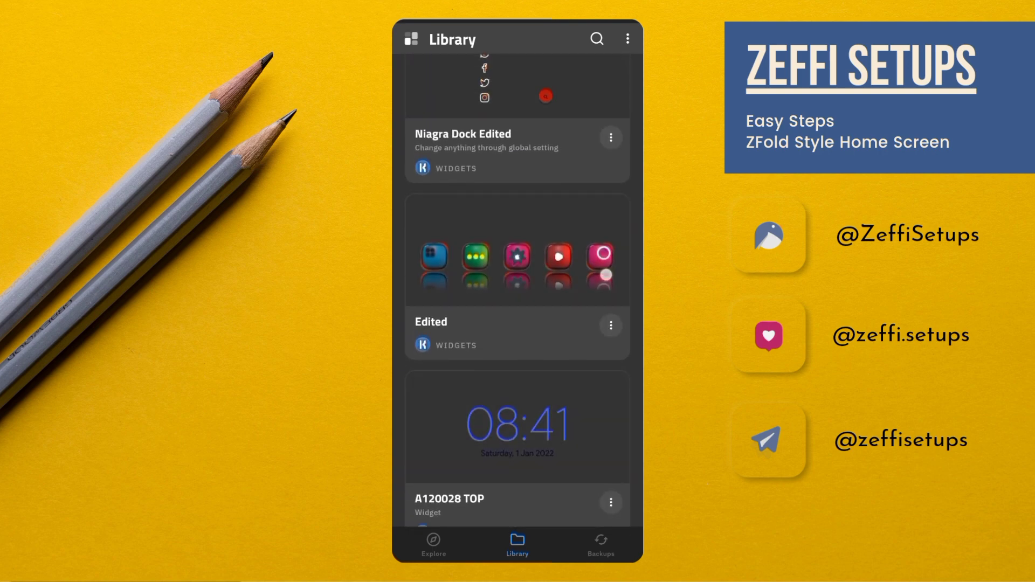
pyautogui.click(517, 273)
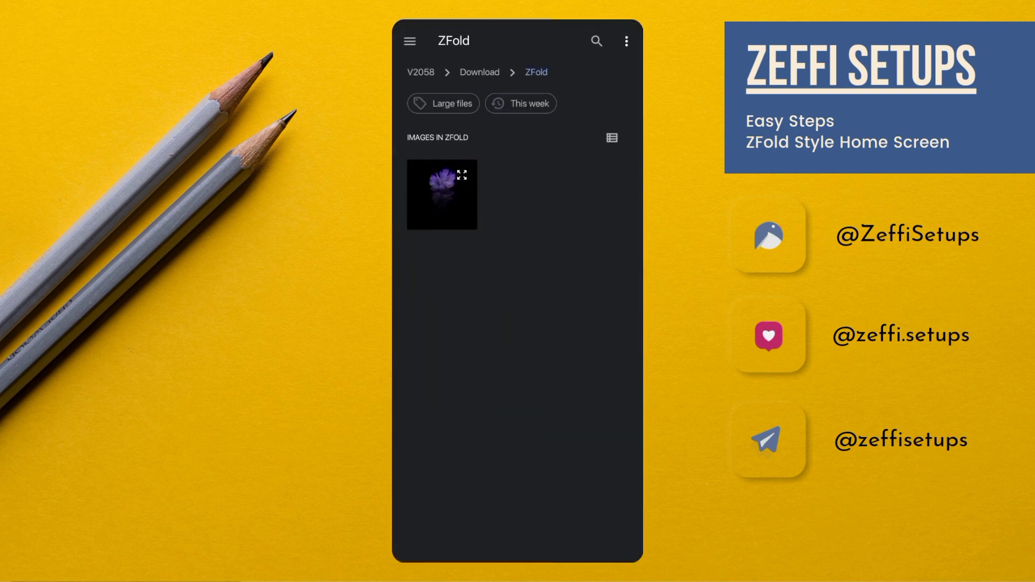
# Browse internal storage to New Folder and its purple icons folder
pyautogui.click(420, 73)
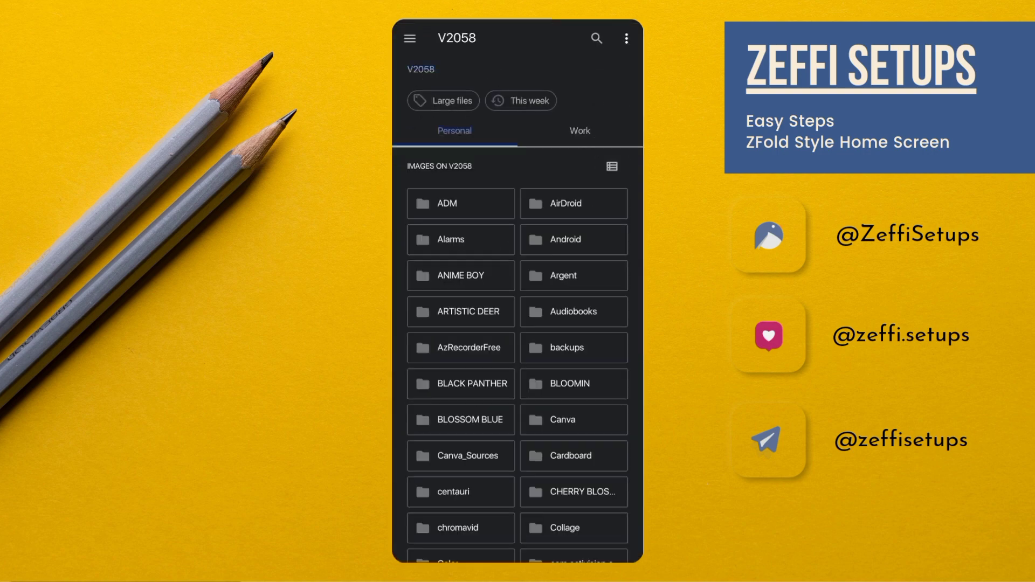
pyautogui.scroll(-3)
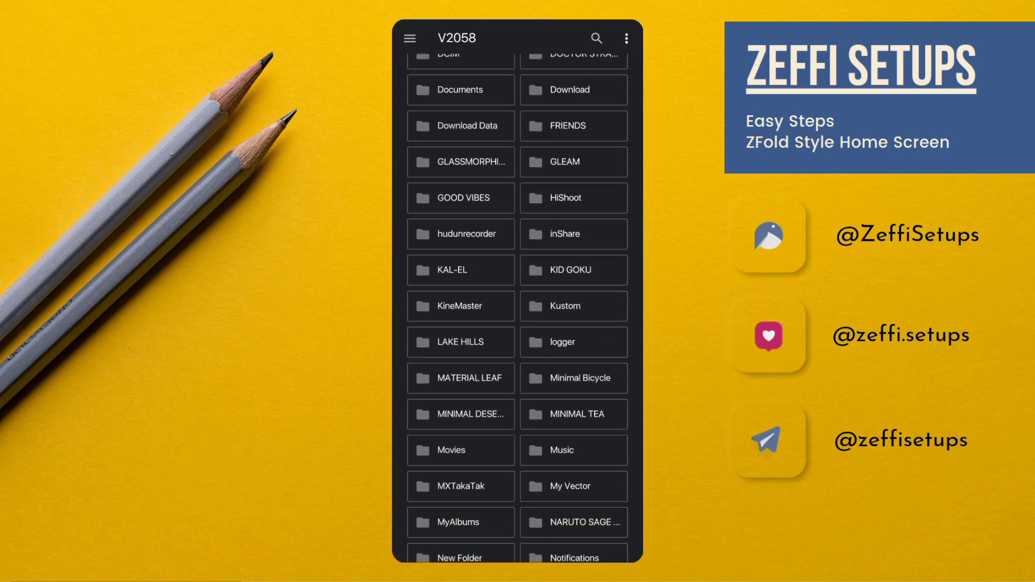
pyautogui.scroll(-3)
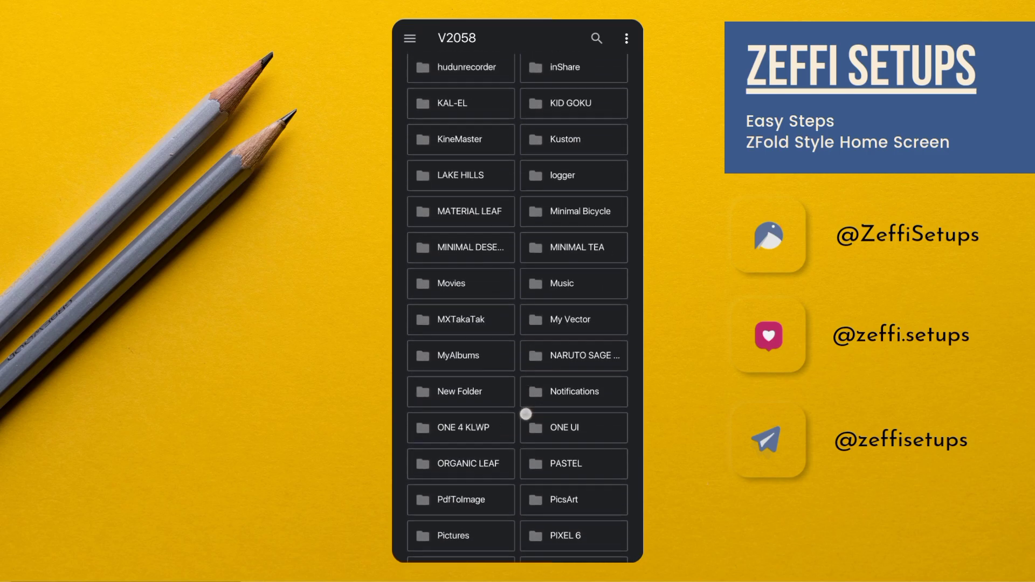
pyautogui.click(460, 391)
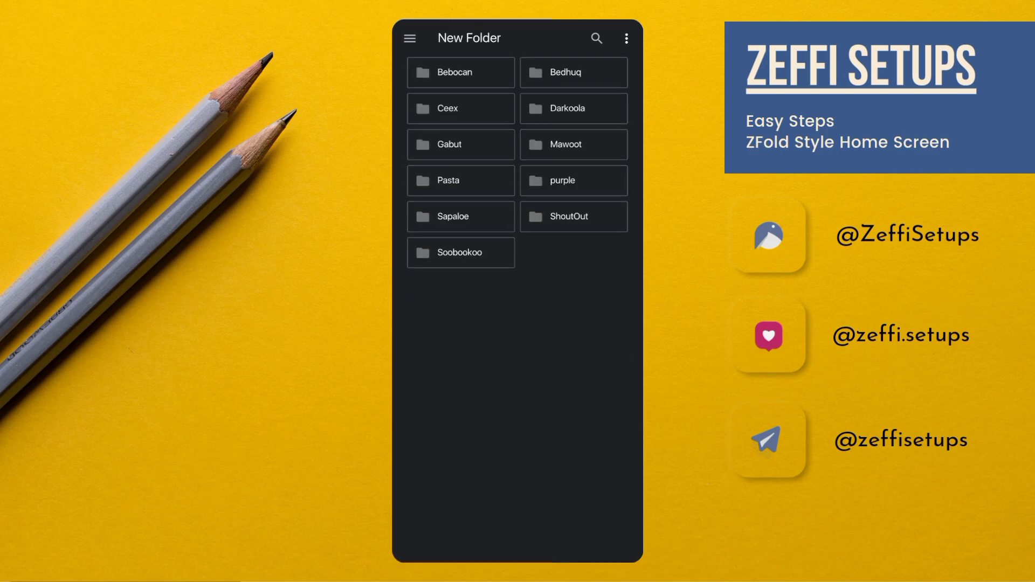
pyautogui.click(562, 180)
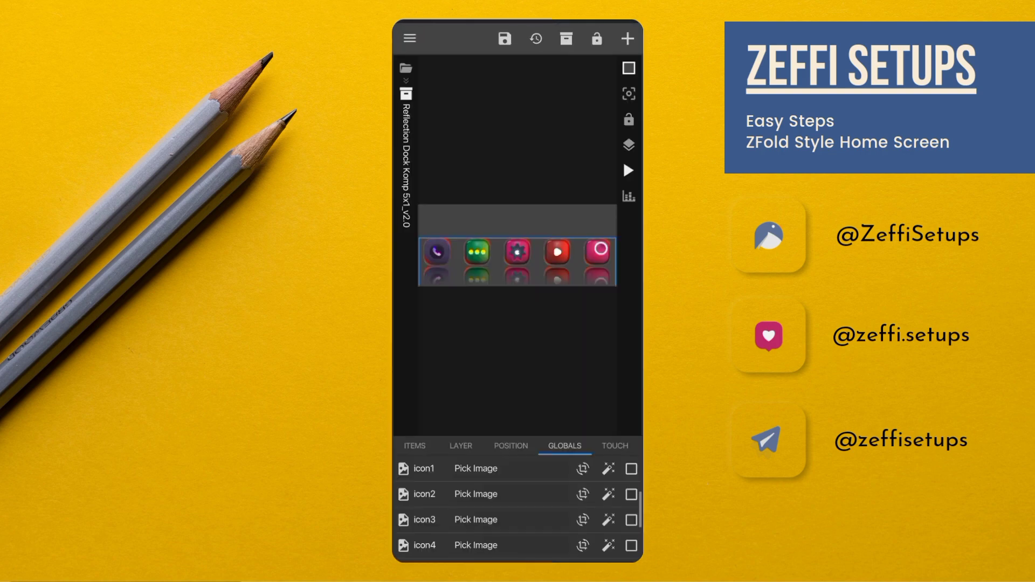
pyautogui.scroll(-3)
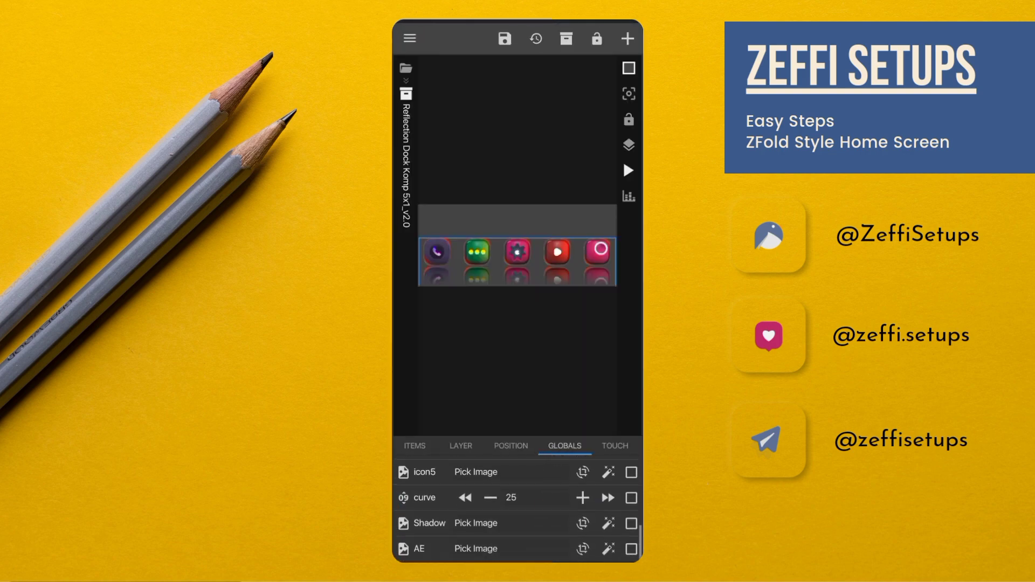
pyautogui.click(474, 472)
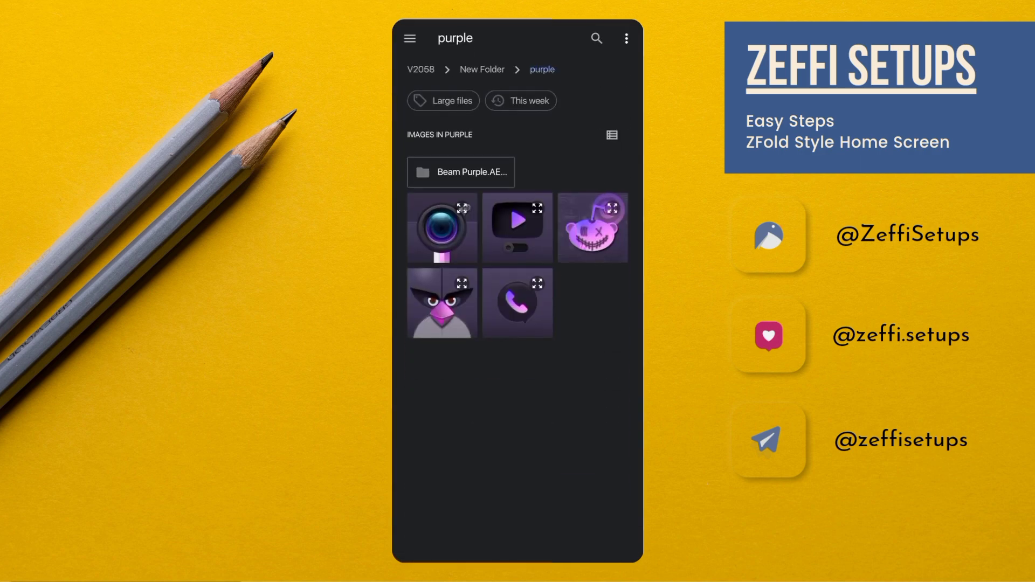
pyautogui.click(482, 69)
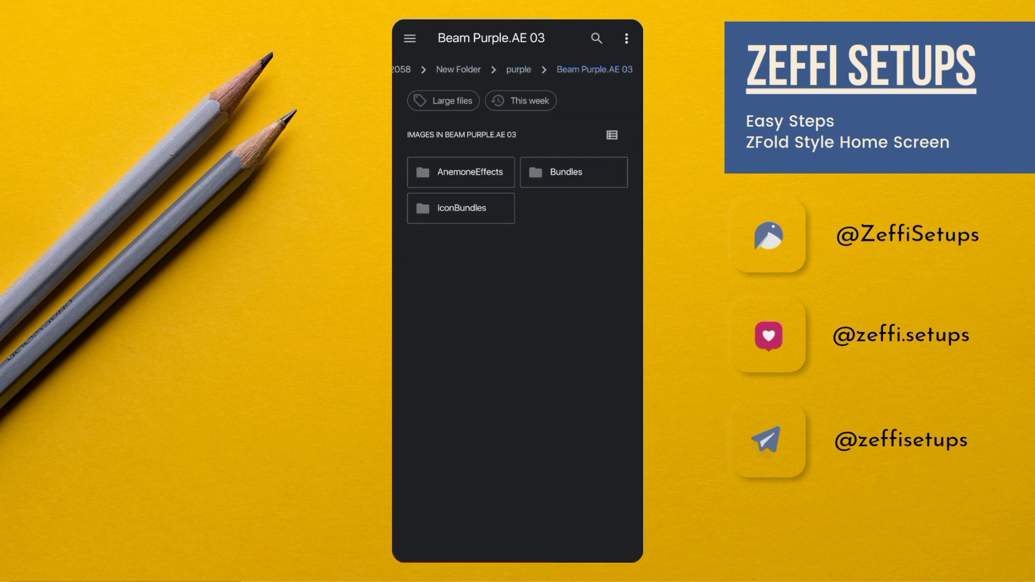
pyautogui.click(460, 171)
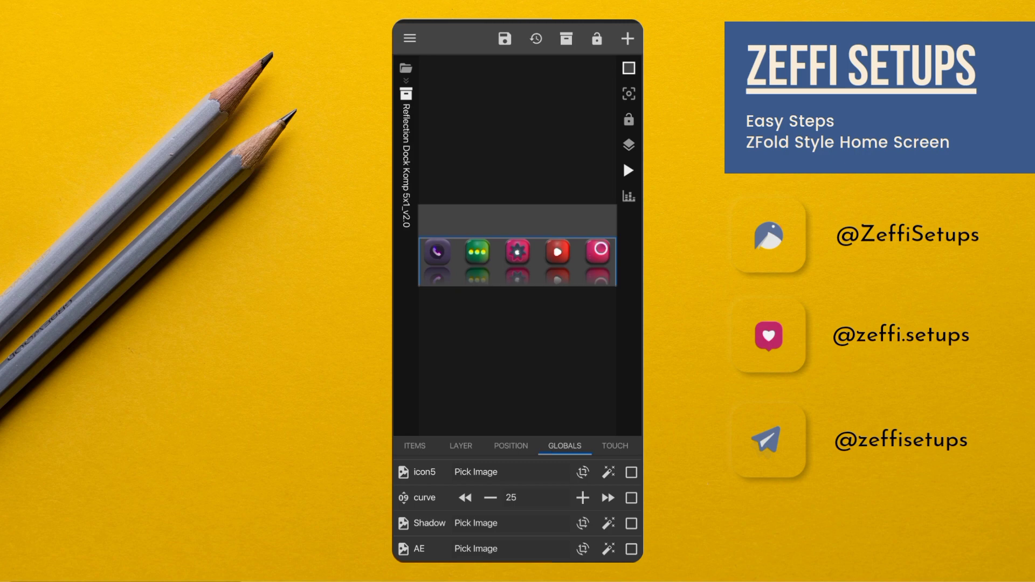
# Export the purple reflection dock as a preset, choosing a folder at the top of internal storage
pyautogui.click(408, 37)
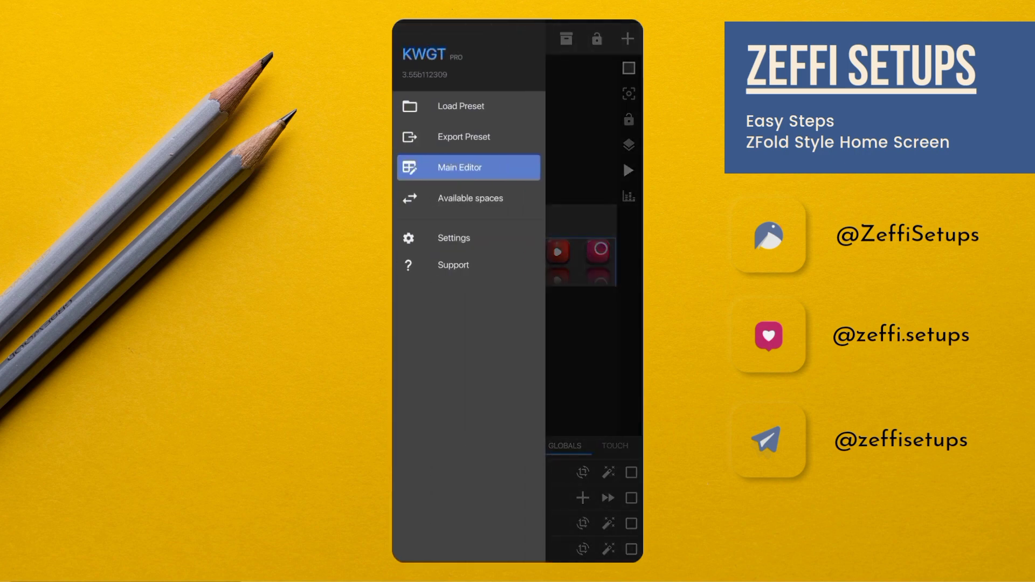
pyautogui.click(460, 106)
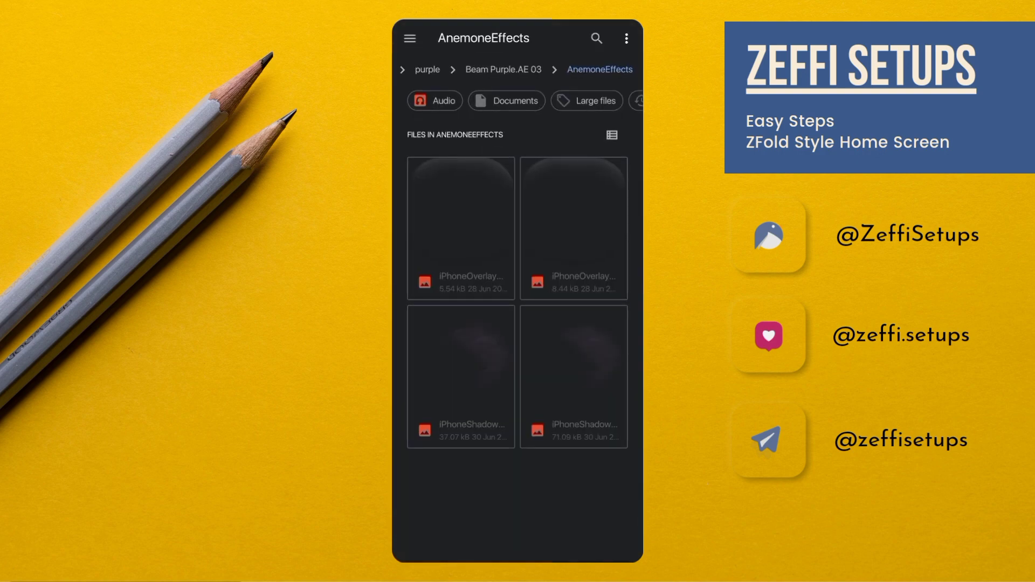
pyautogui.click(422, 69)
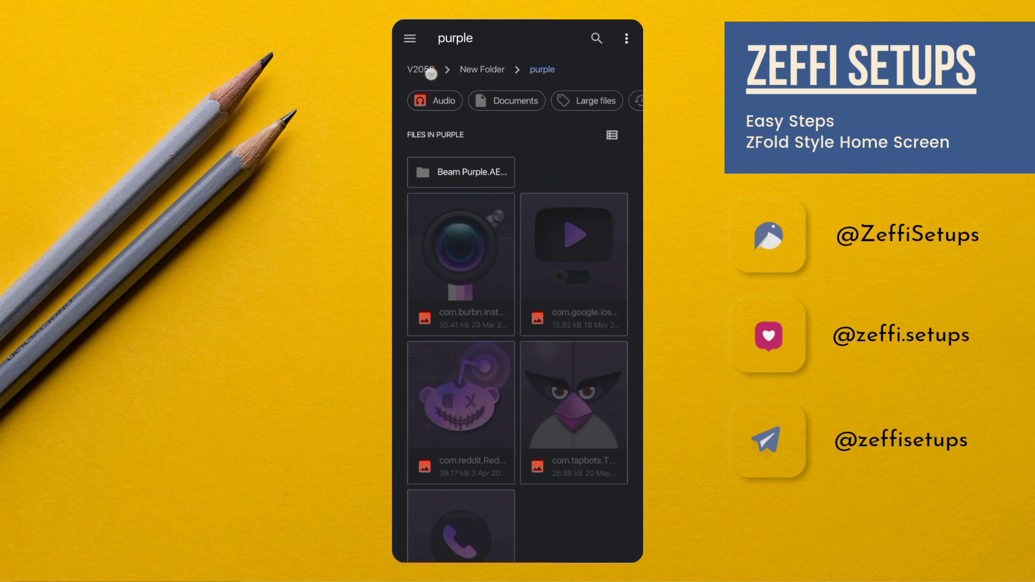
pyautogui.click(420, 69)
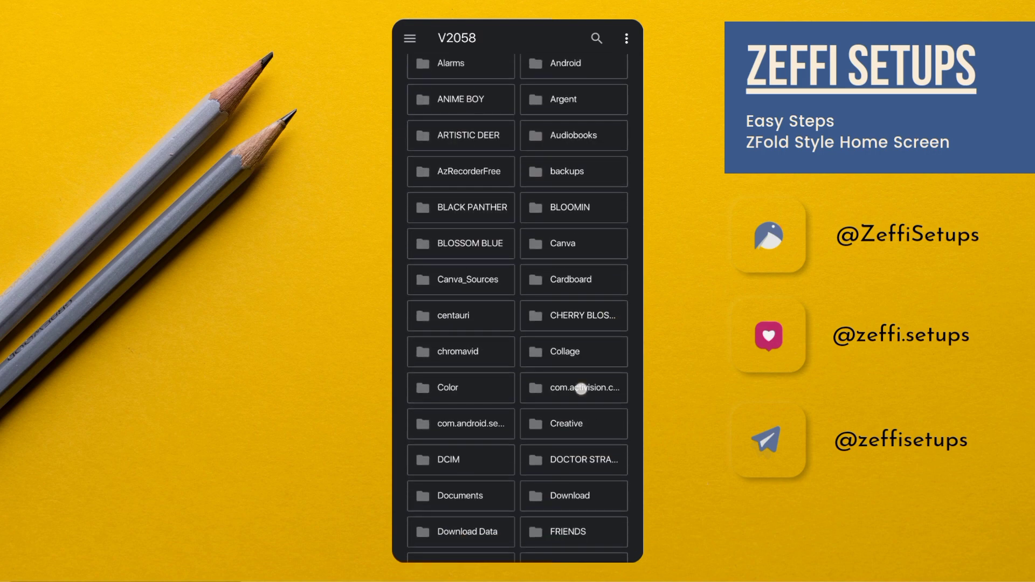
pyautogui.scroll(-3)
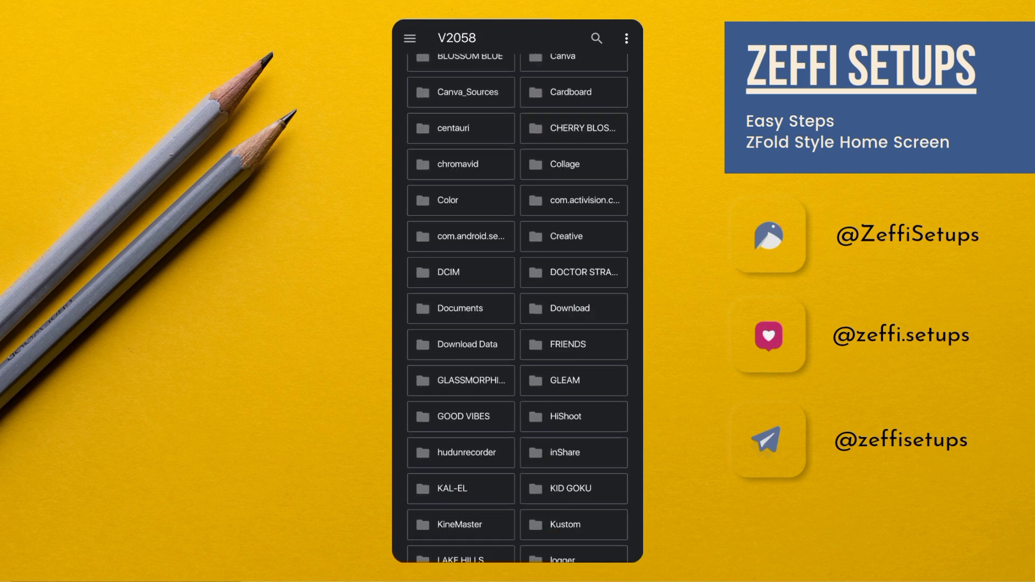
pyautogui.click(569, 308)
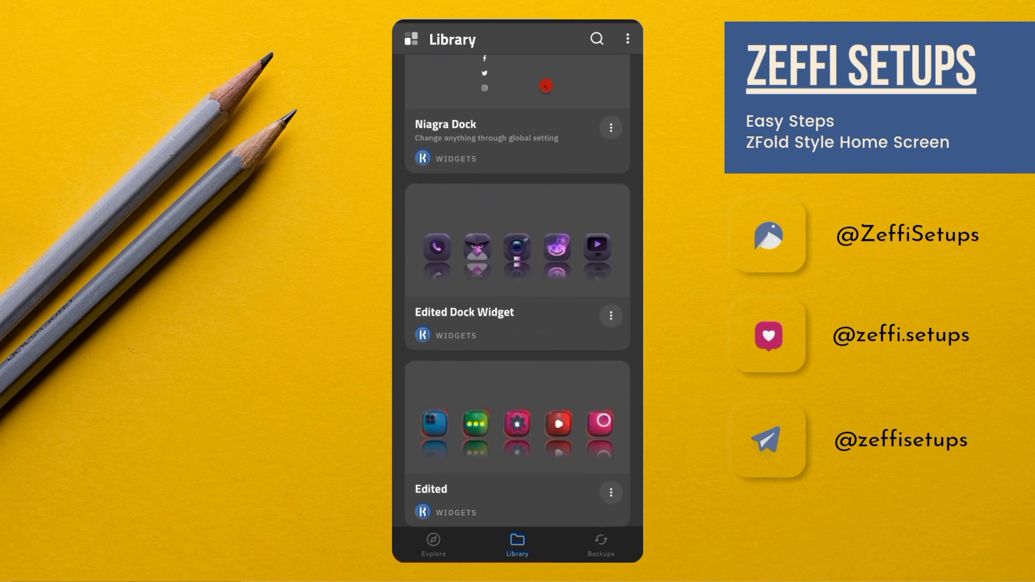
# Locate the new Edited Dock Widget preset in the Library
pyautogui.click(517, 239)
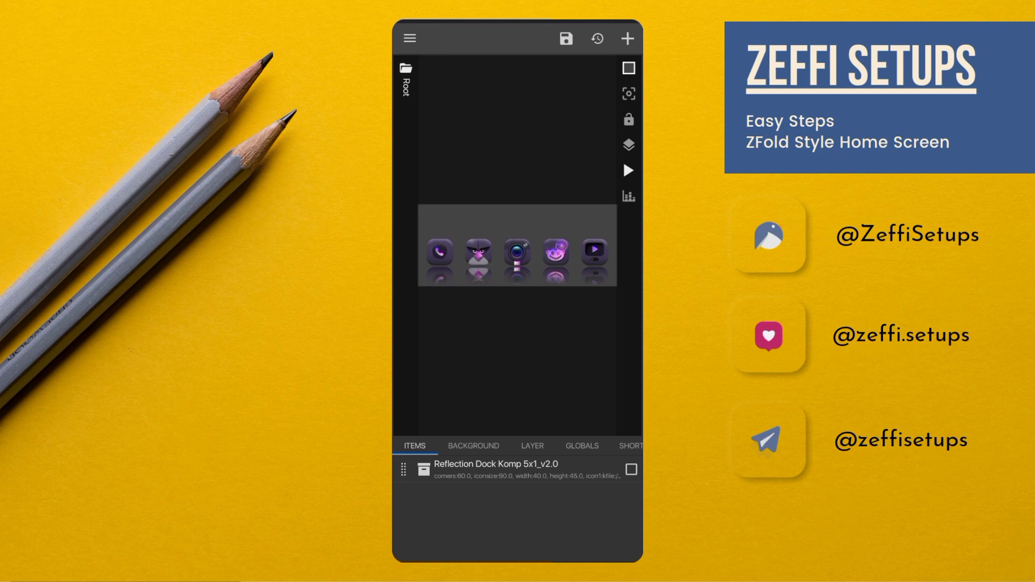
# Save the Edited Dock Widget so the purple dock appears on the home screen below the date widget
pyautogui.click(628, 171)
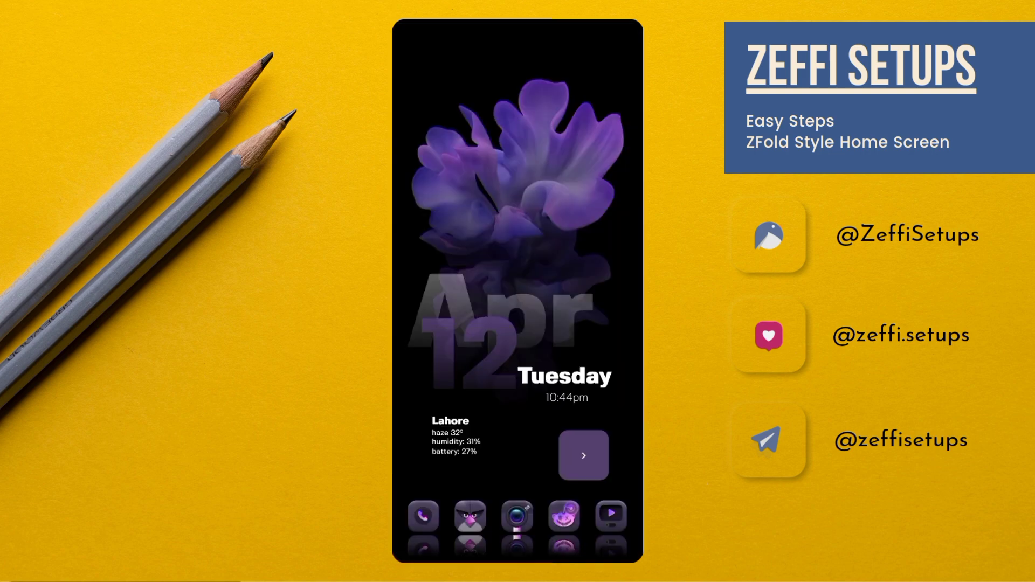